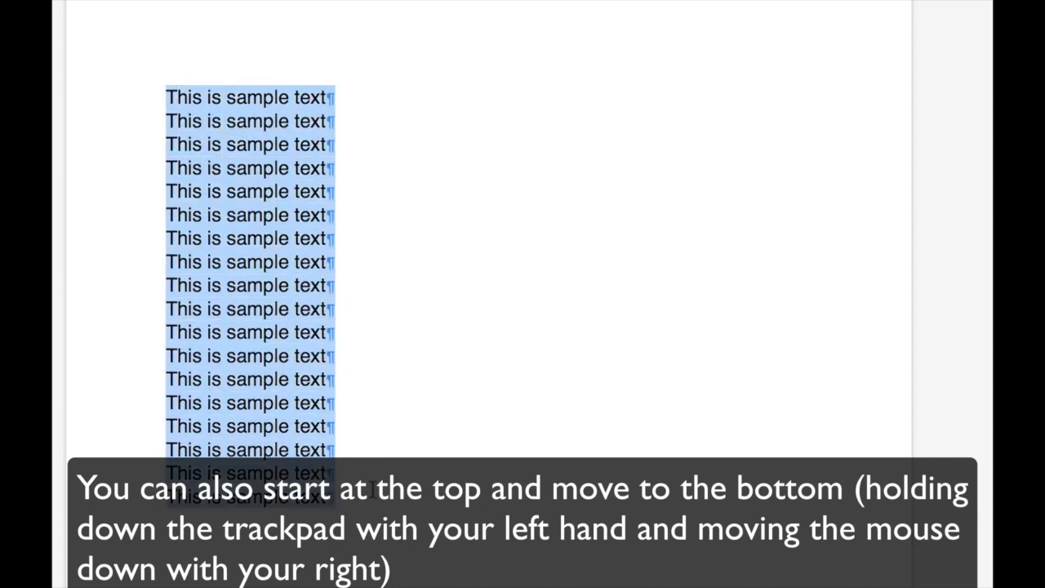
Step: Click into the eighteen lines of 'This is sample text' to deselect them
left_click(298, 374)
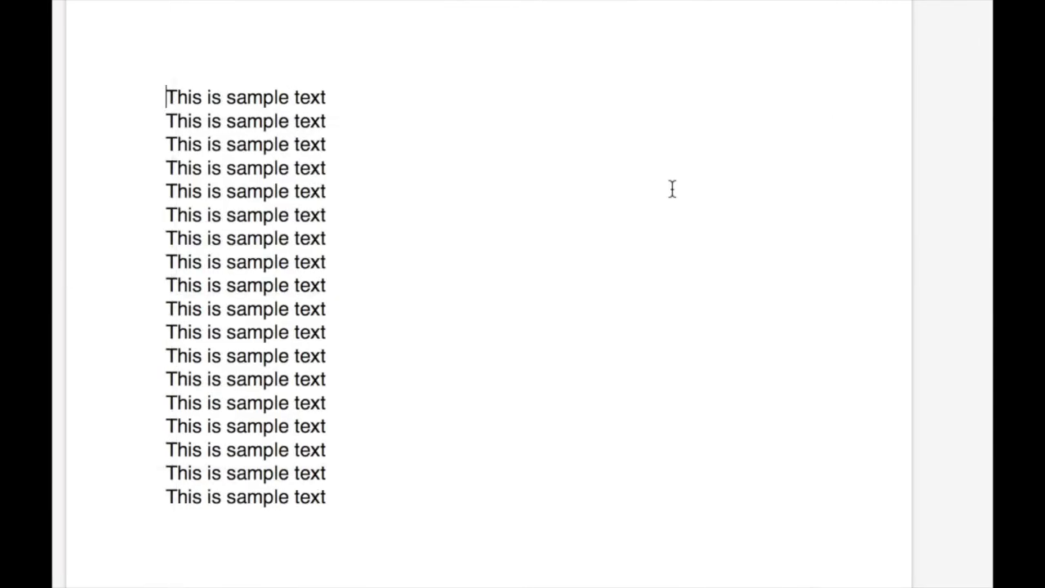
Step: Press Delete in the Pages document
key("Delete")
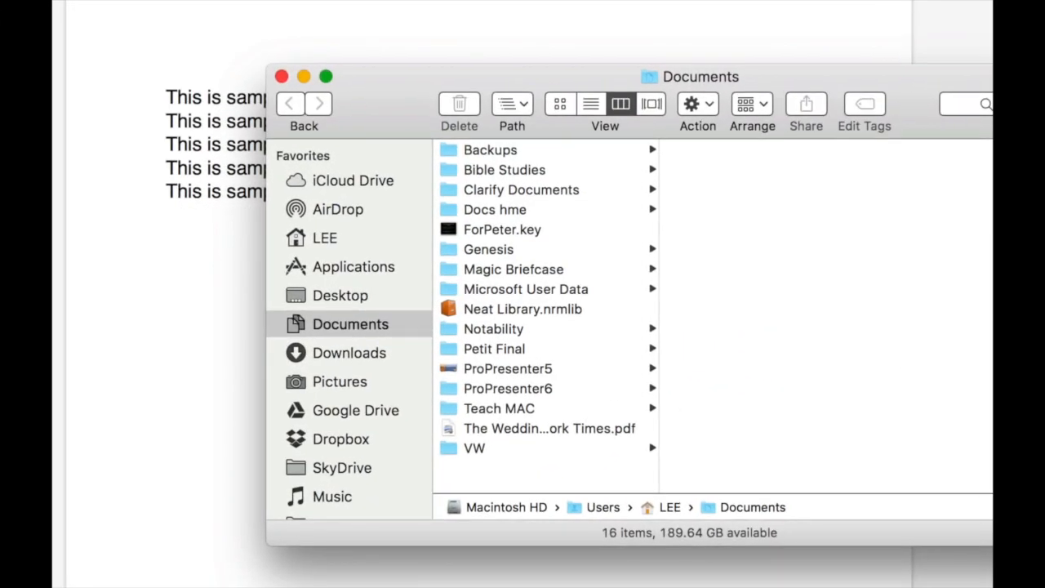
Step: Select Backups through Petit Final, then shrink the selection to the first three items
left_click(490, 150)
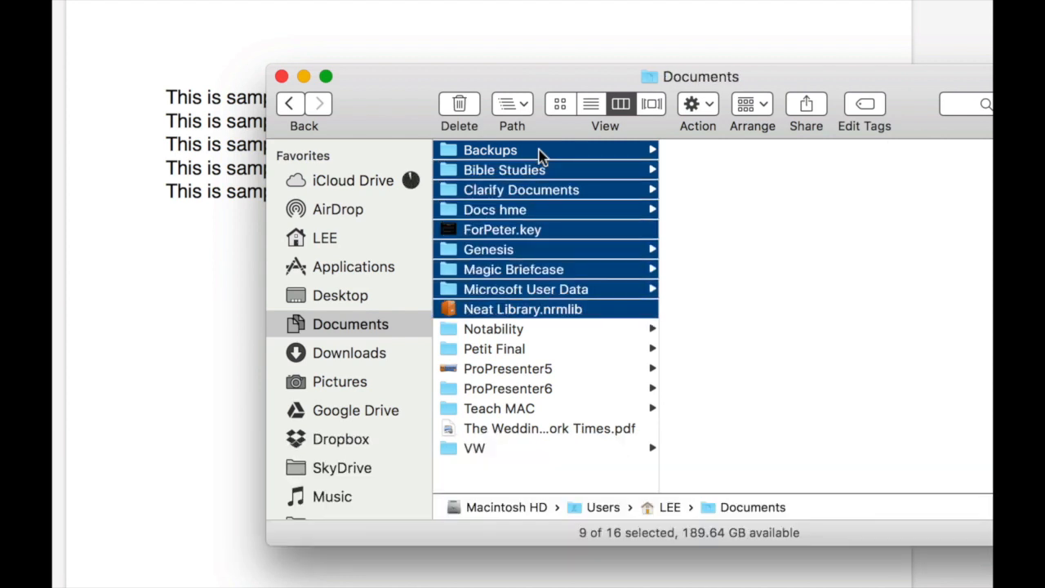
left_click(494, 349)
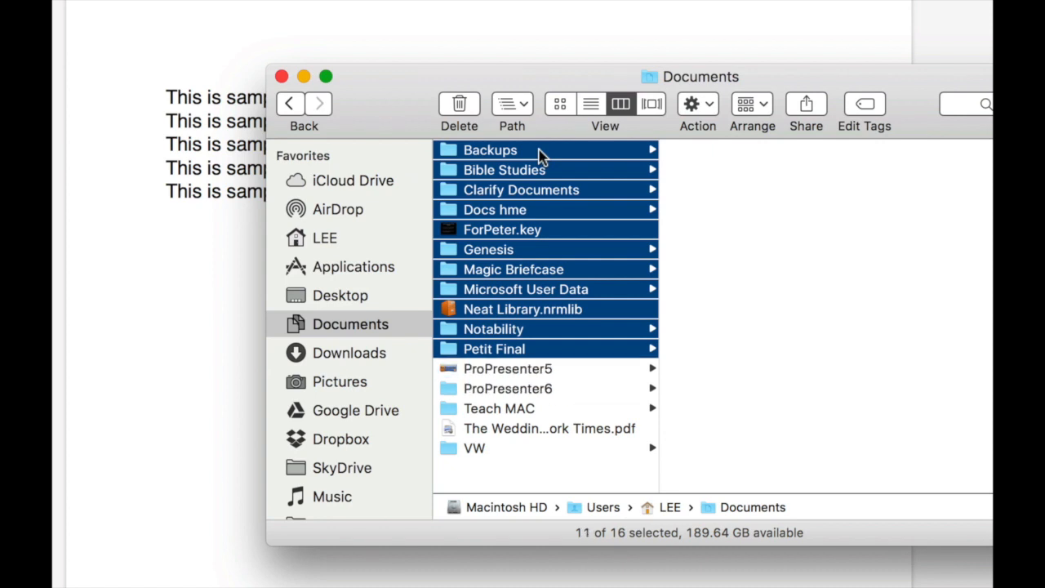
left_click(521, 190)
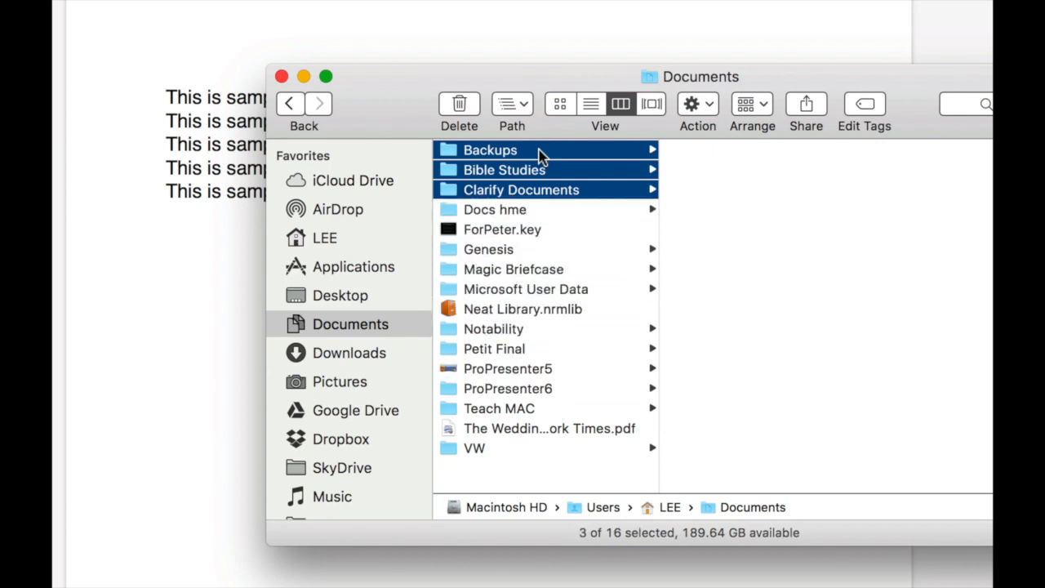